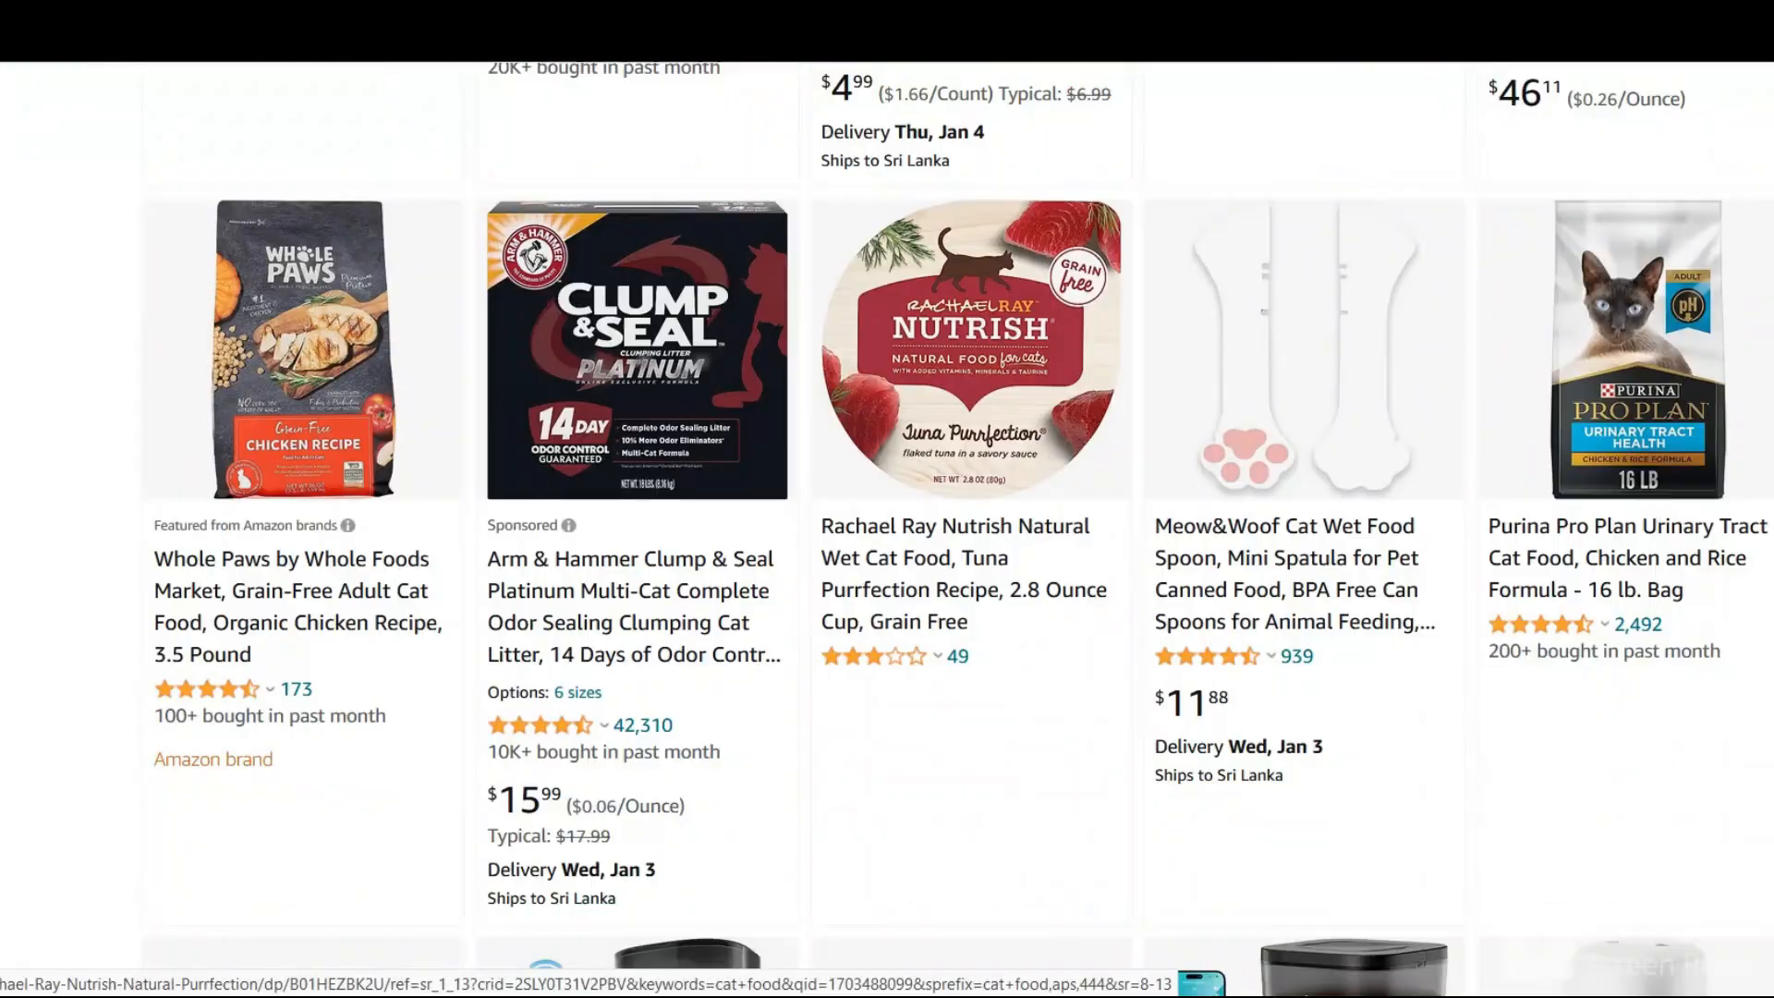
- Select page 1 from the grid overview and browse the green cat food template pages in the editor
scroll(down, 3)
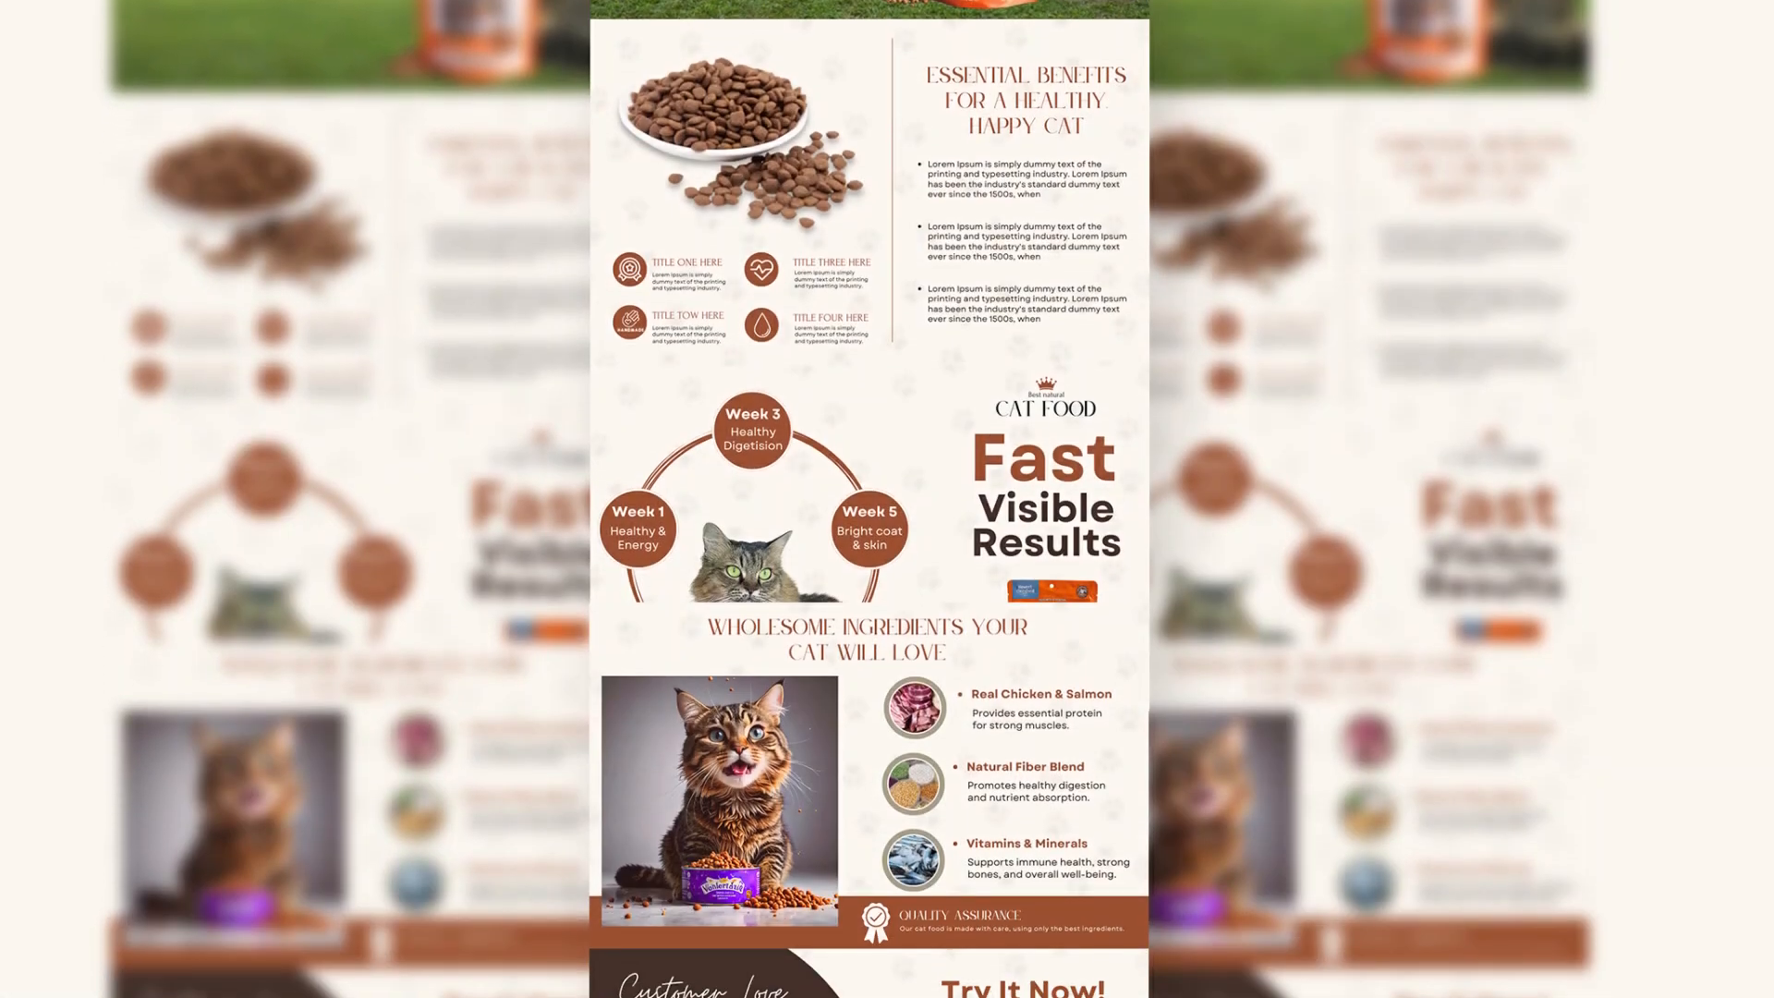
click(1655, 883)
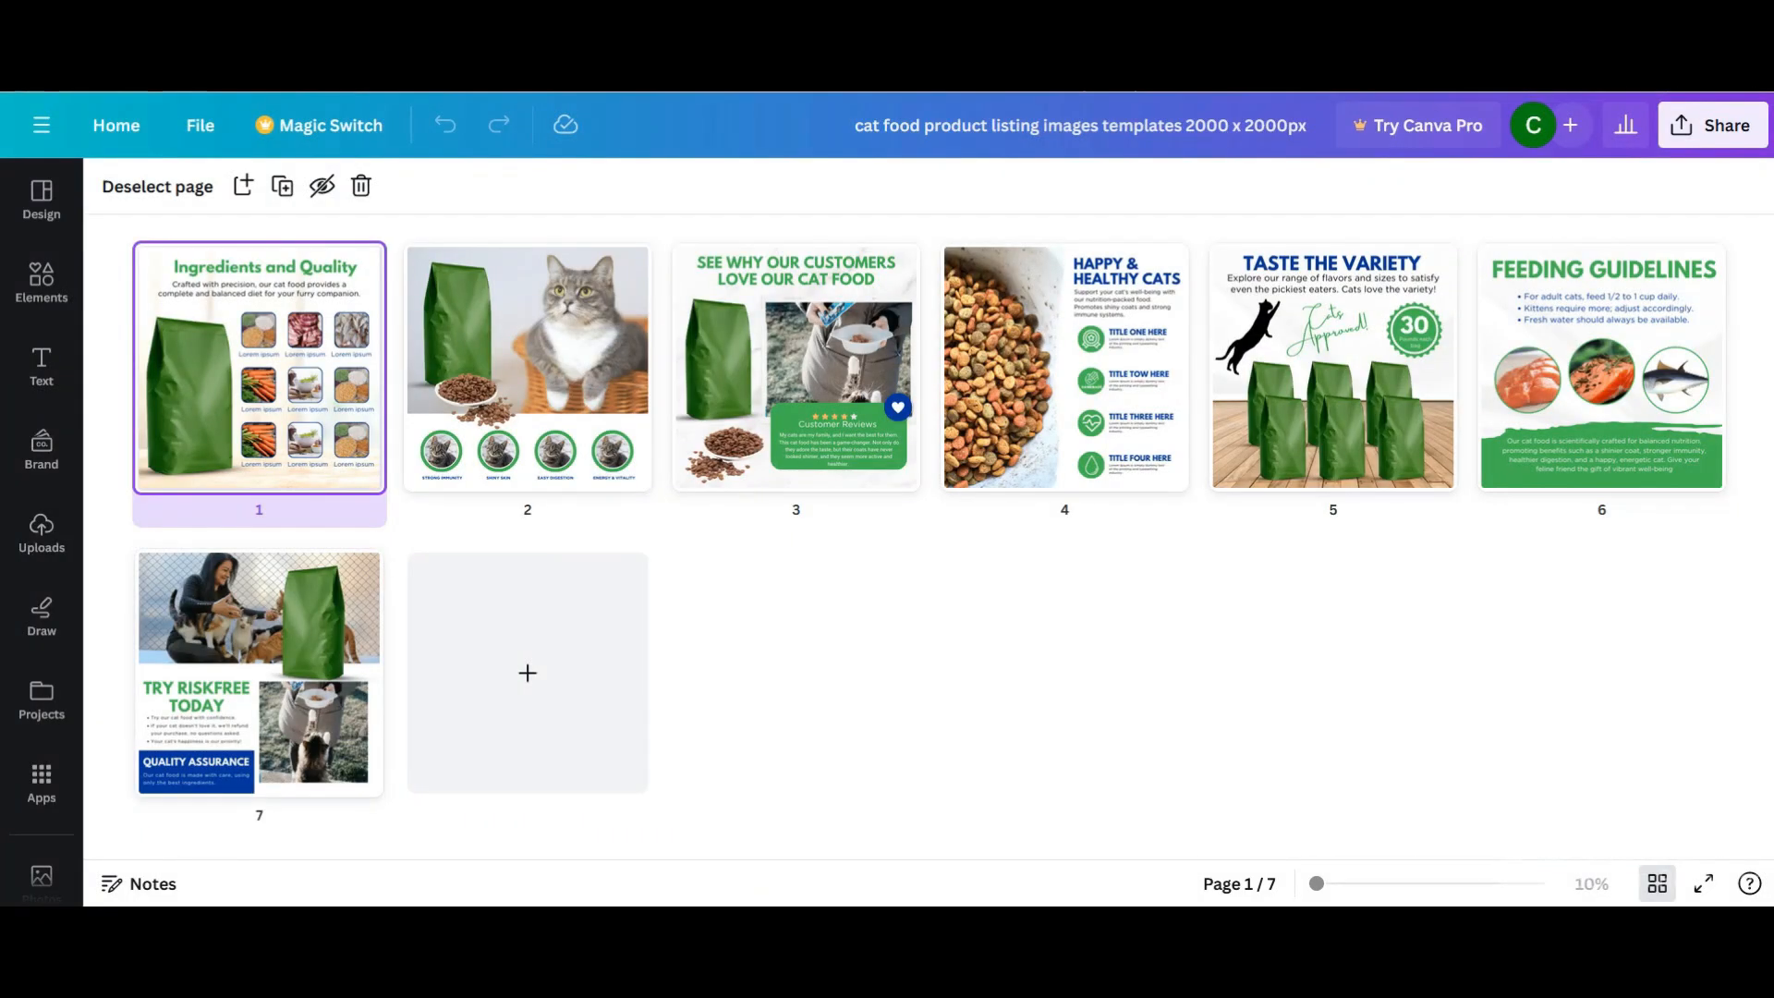
click(41, 368)
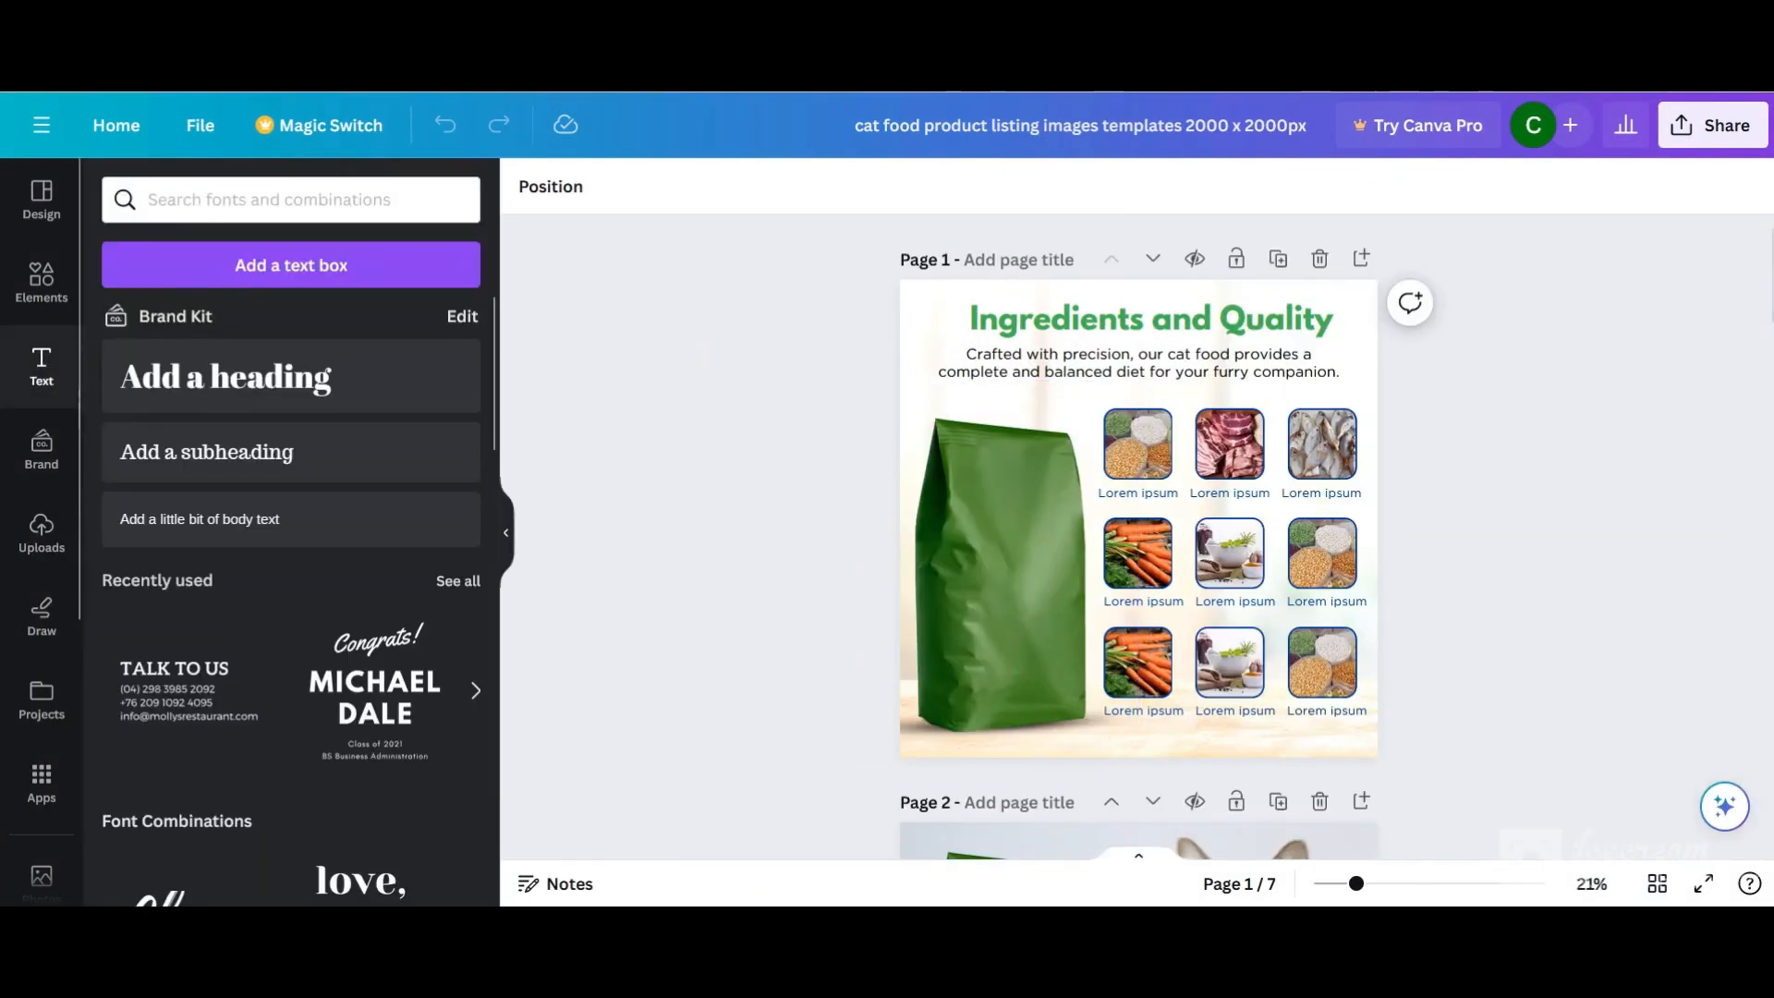
scroll(down, 3)
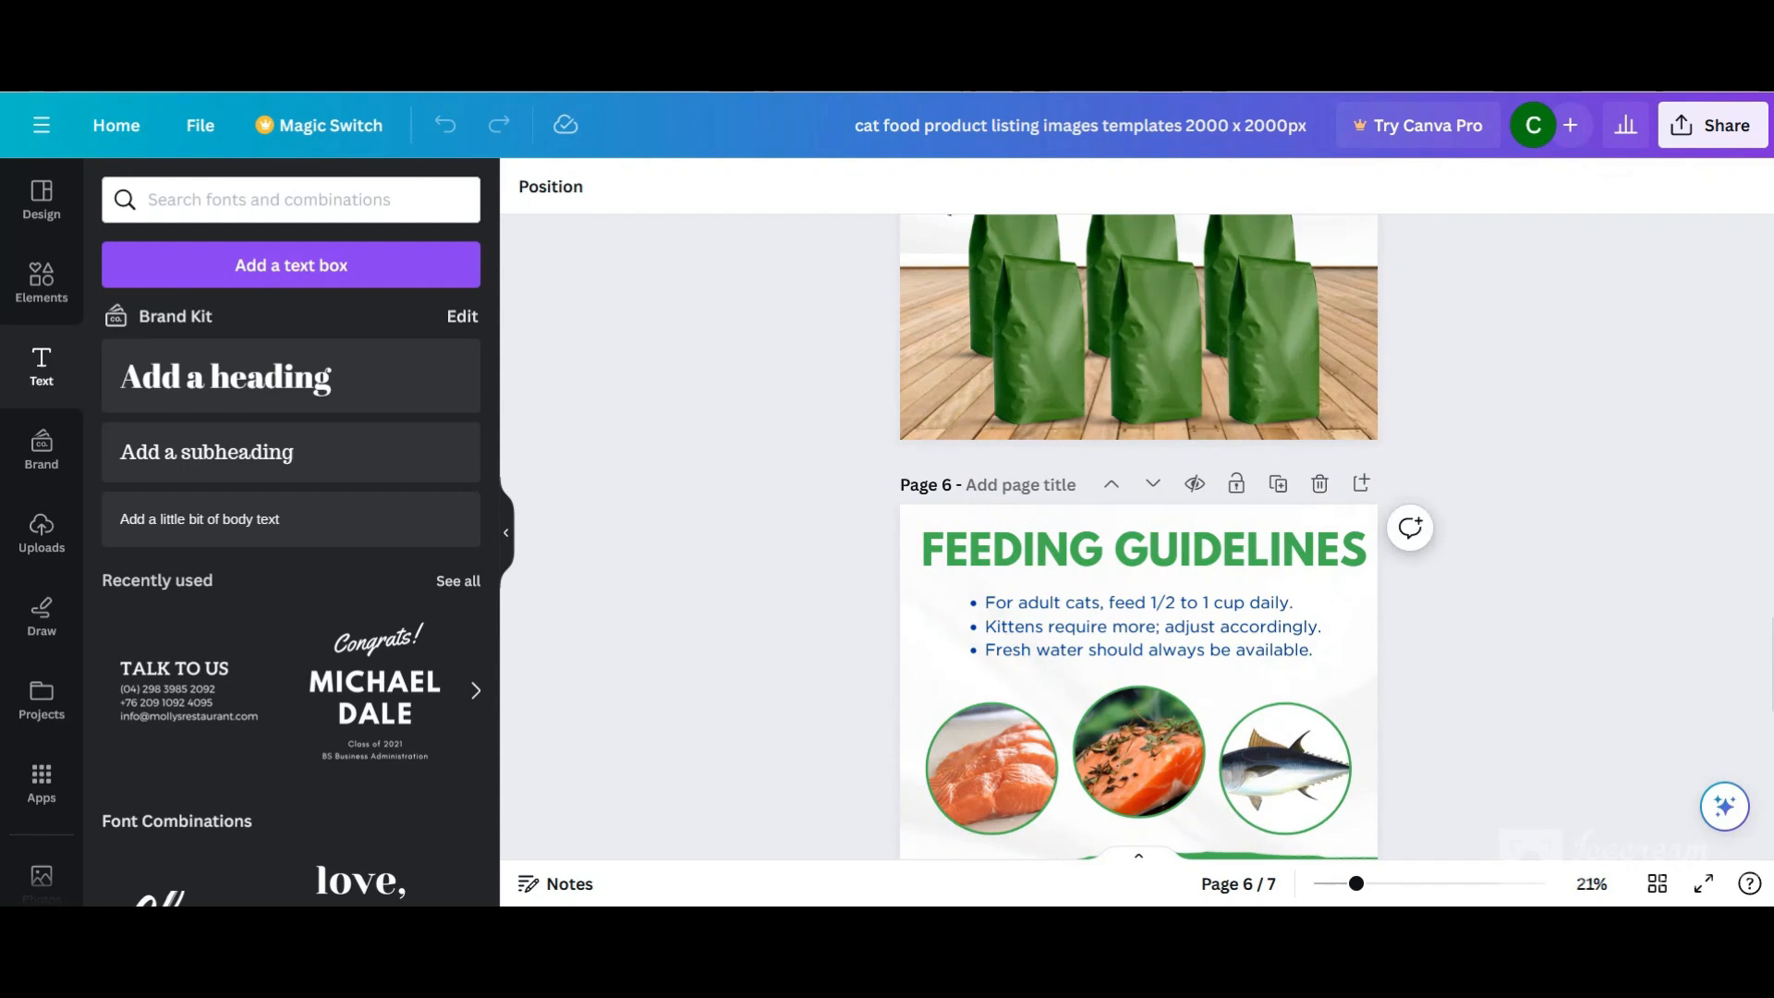
scroll(down, 3)
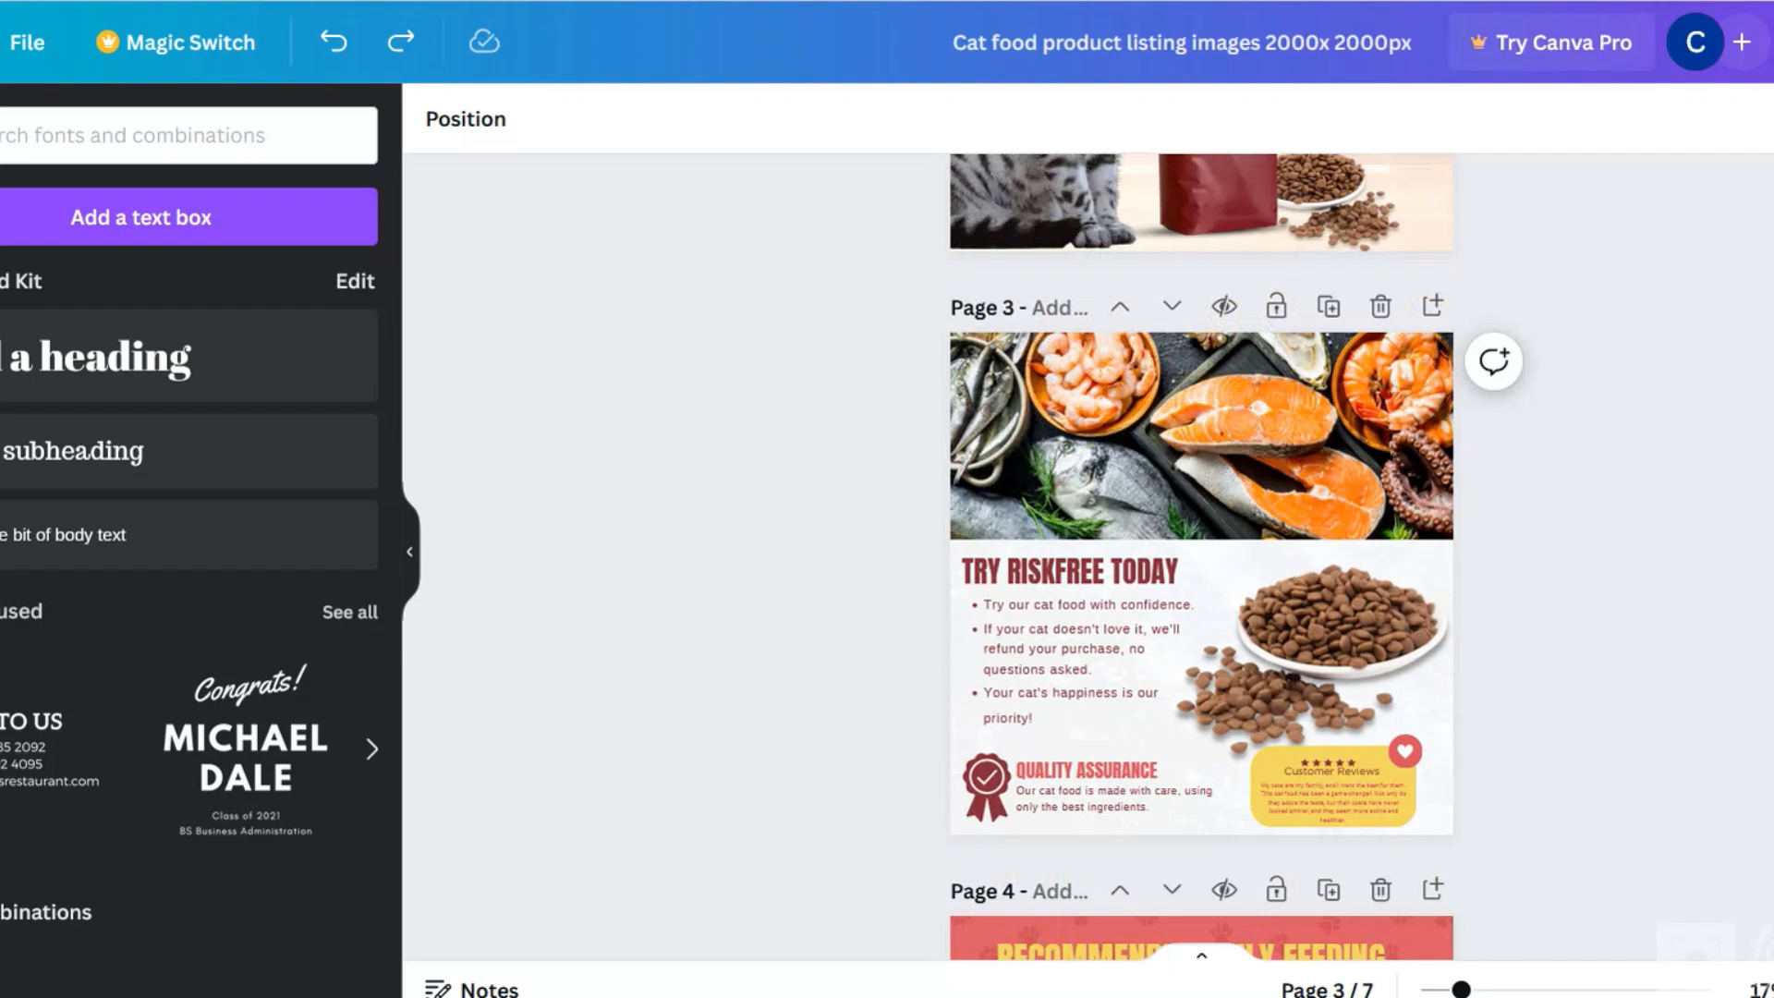
scroll(down, 3)
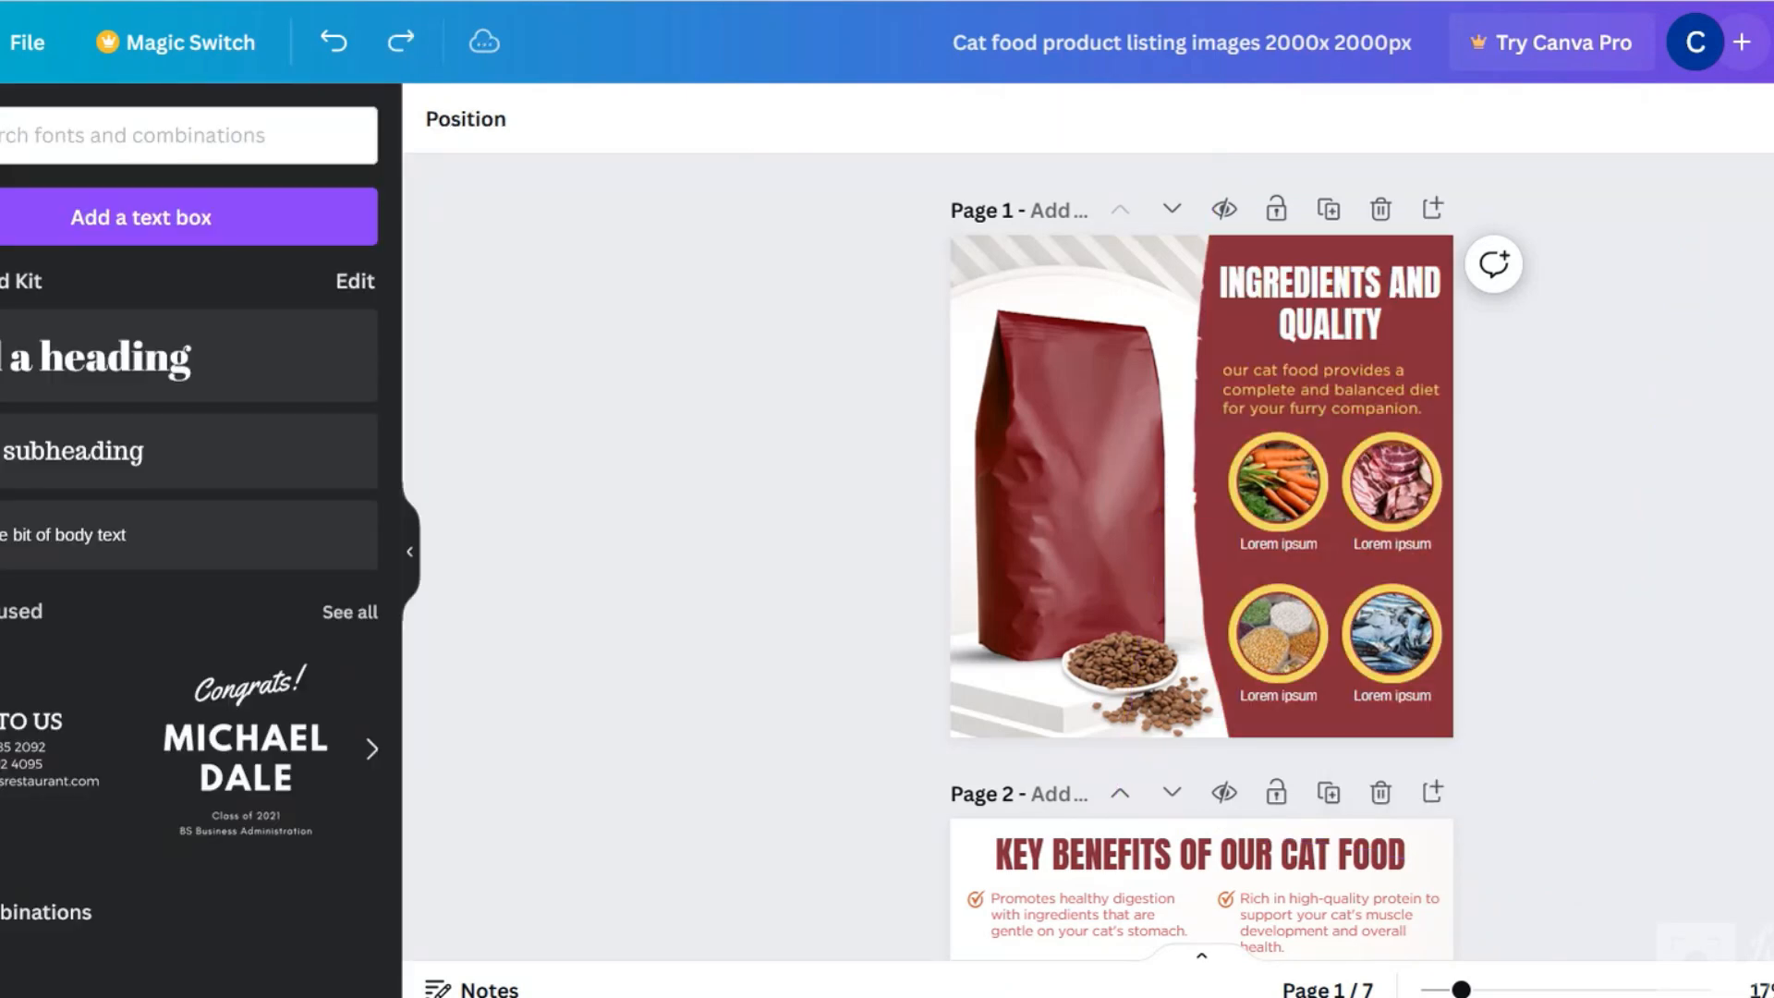
click(1057, 486)
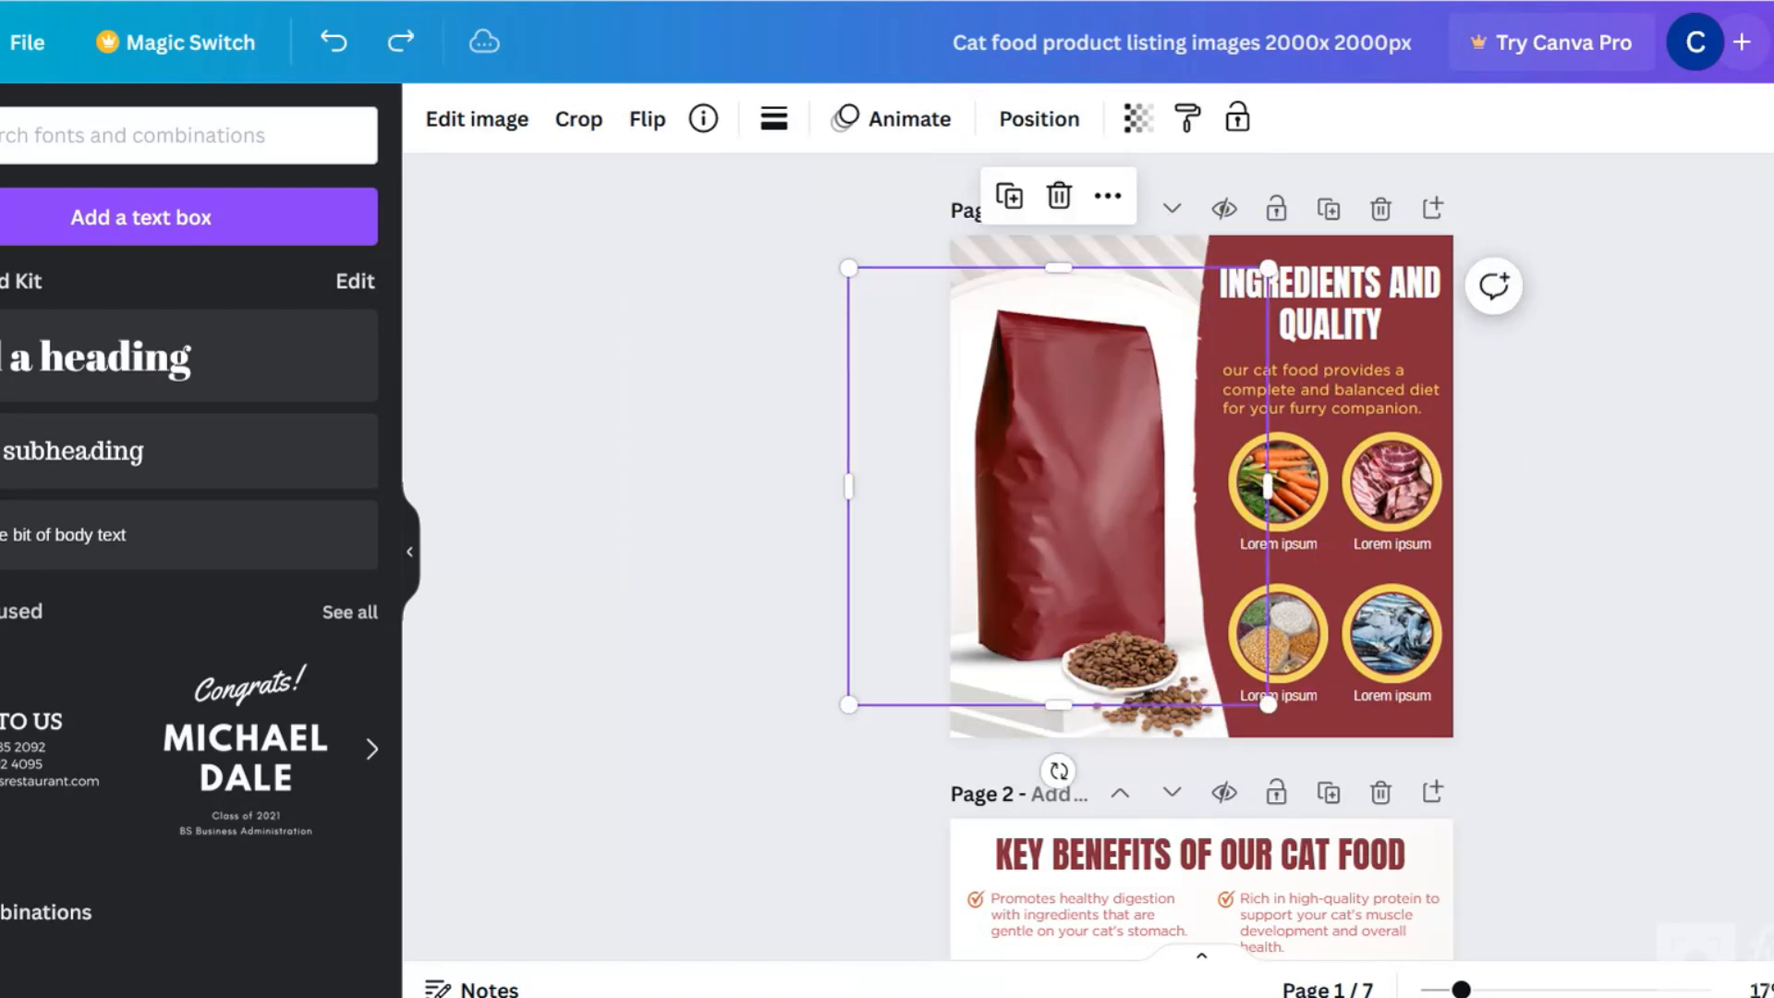
scroll(down, 3)
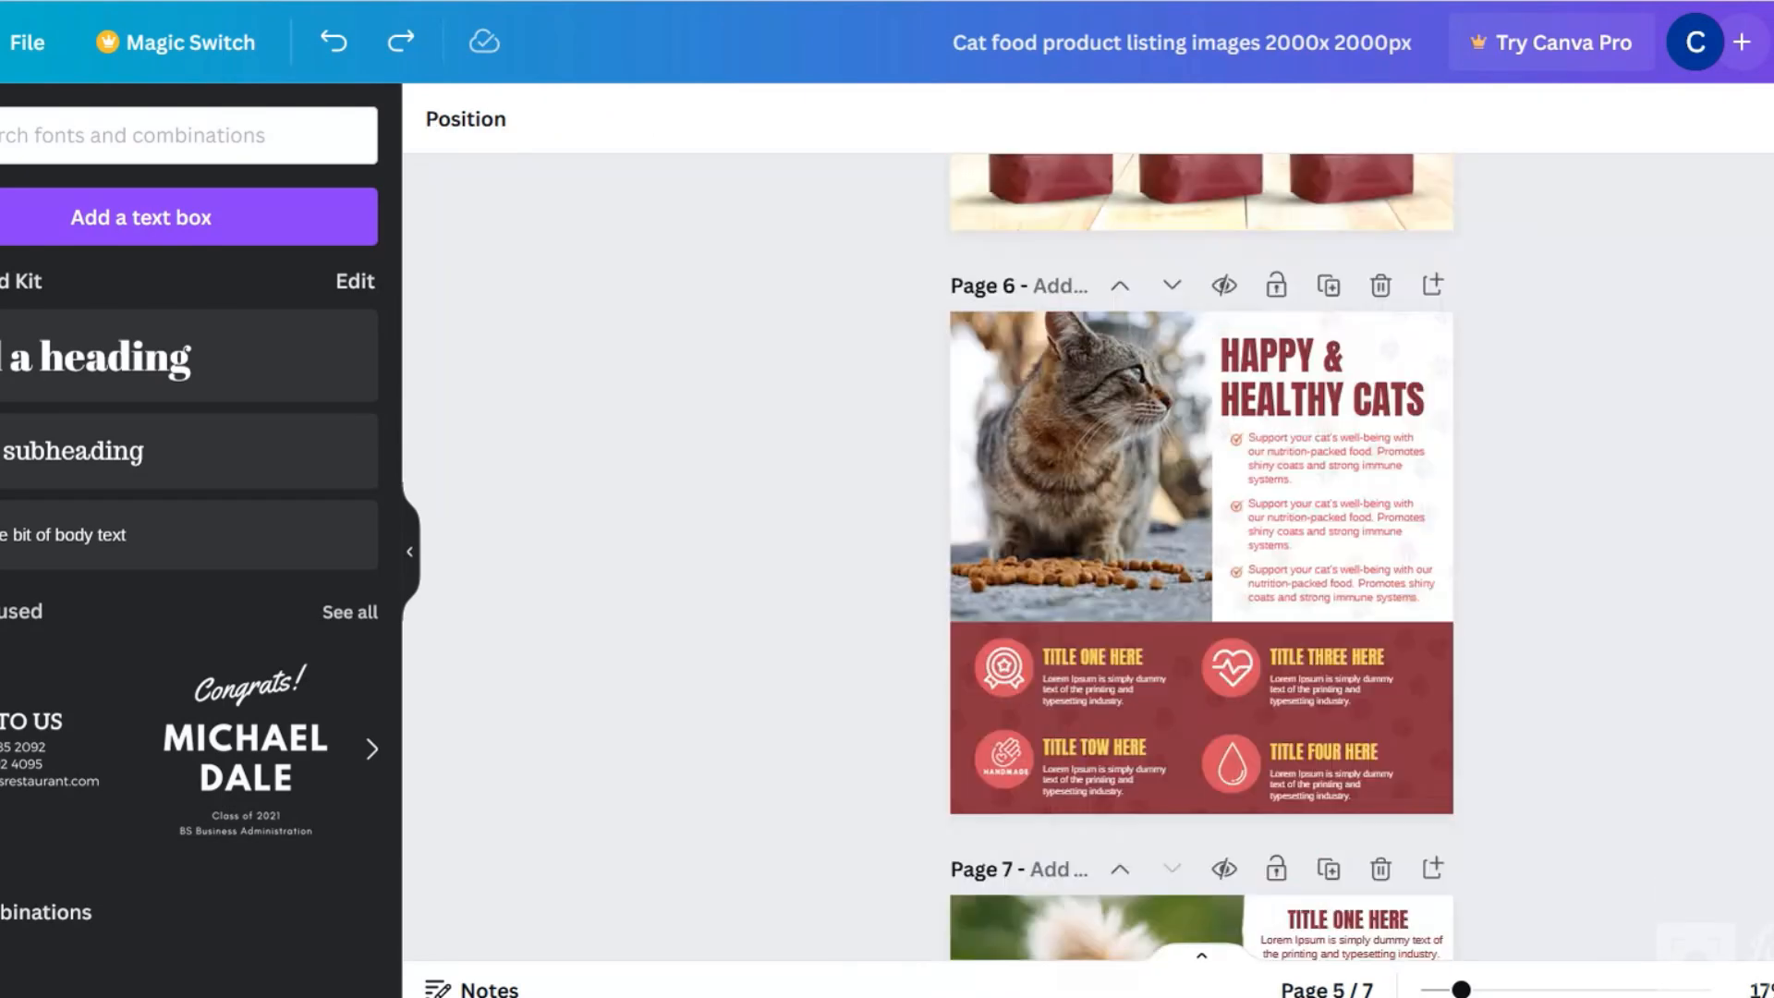
scroll(down, 3)
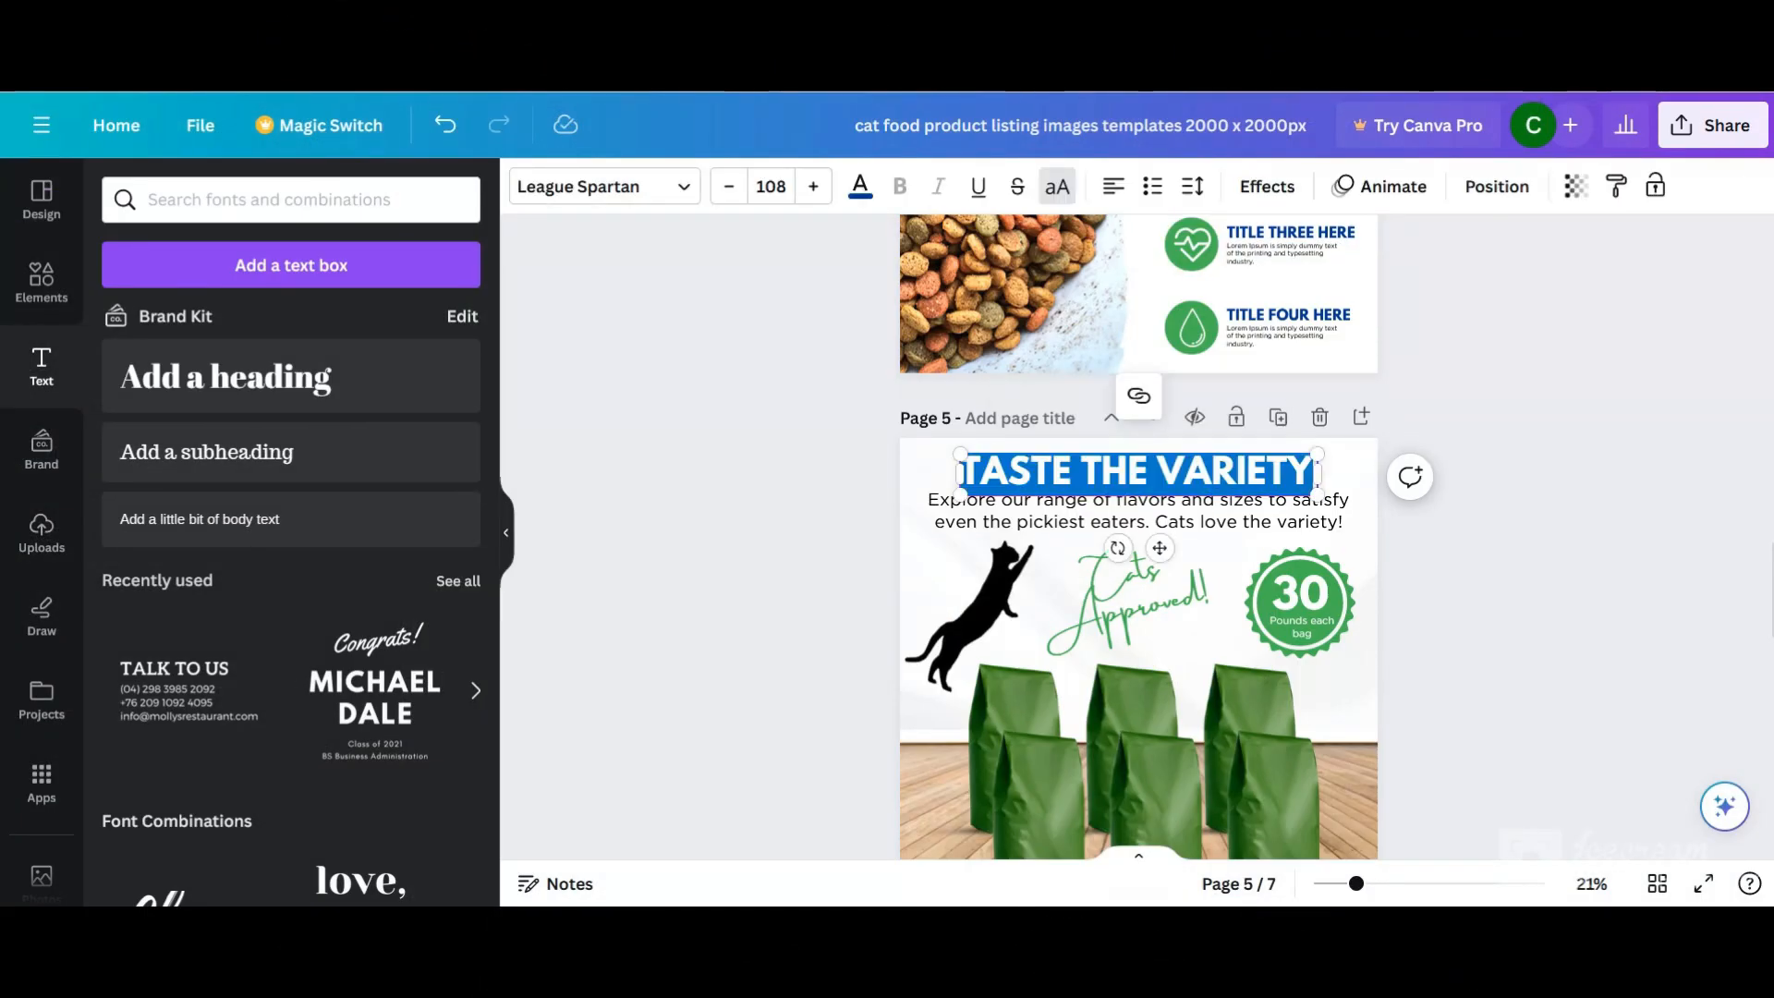
- Replace the HAPPY & HEALTHY CATS heading with 'SEE WHY OUR CUSTOMERS LOVE OUR CAT FOOD'
scroll(up, 3)
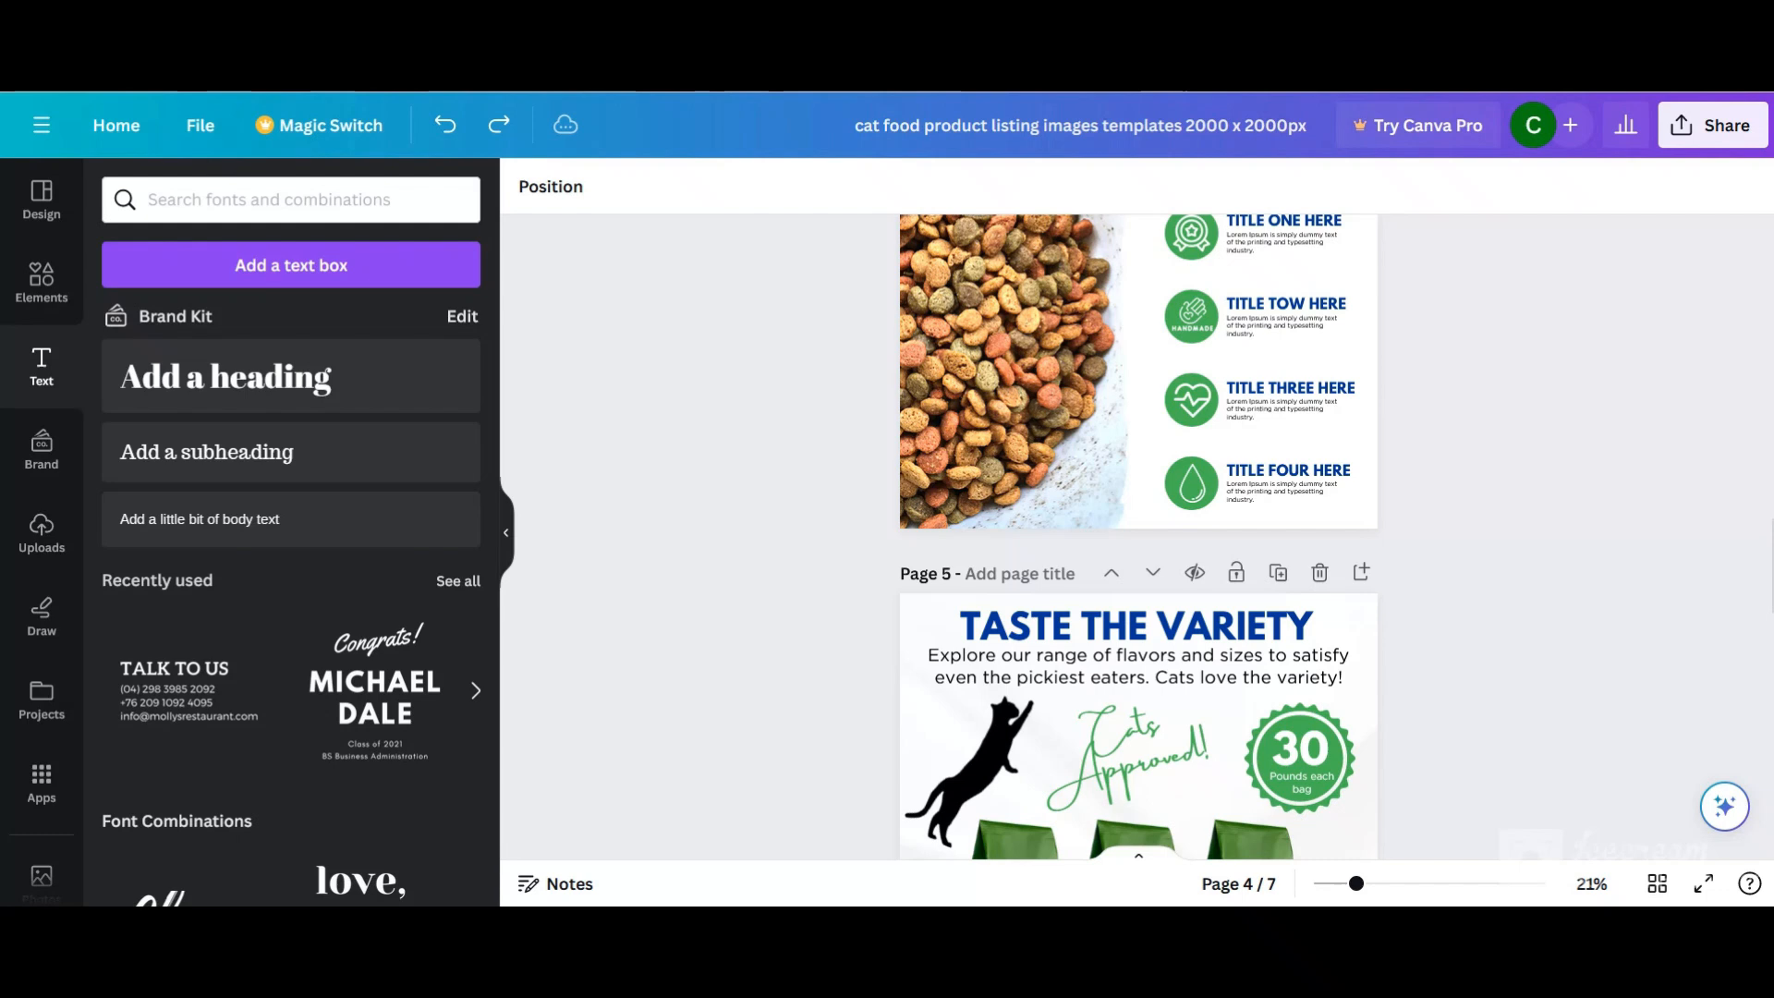
scroll(up, 3)
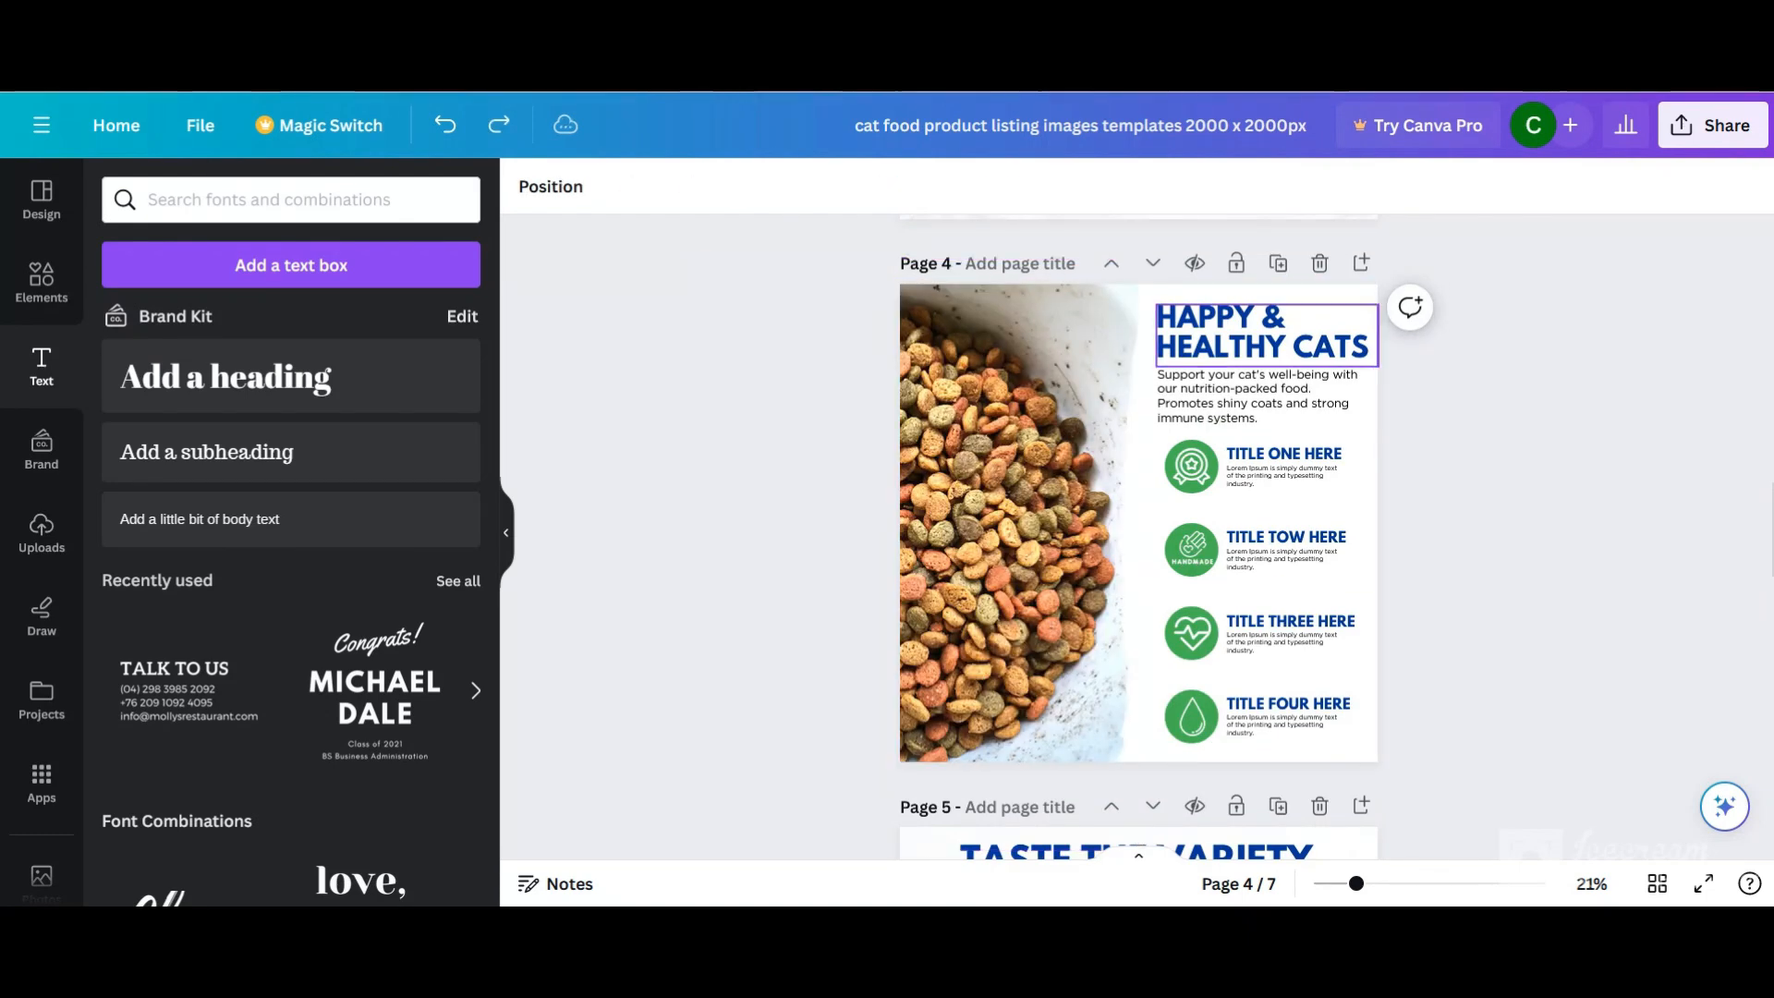
click(1013, 521)
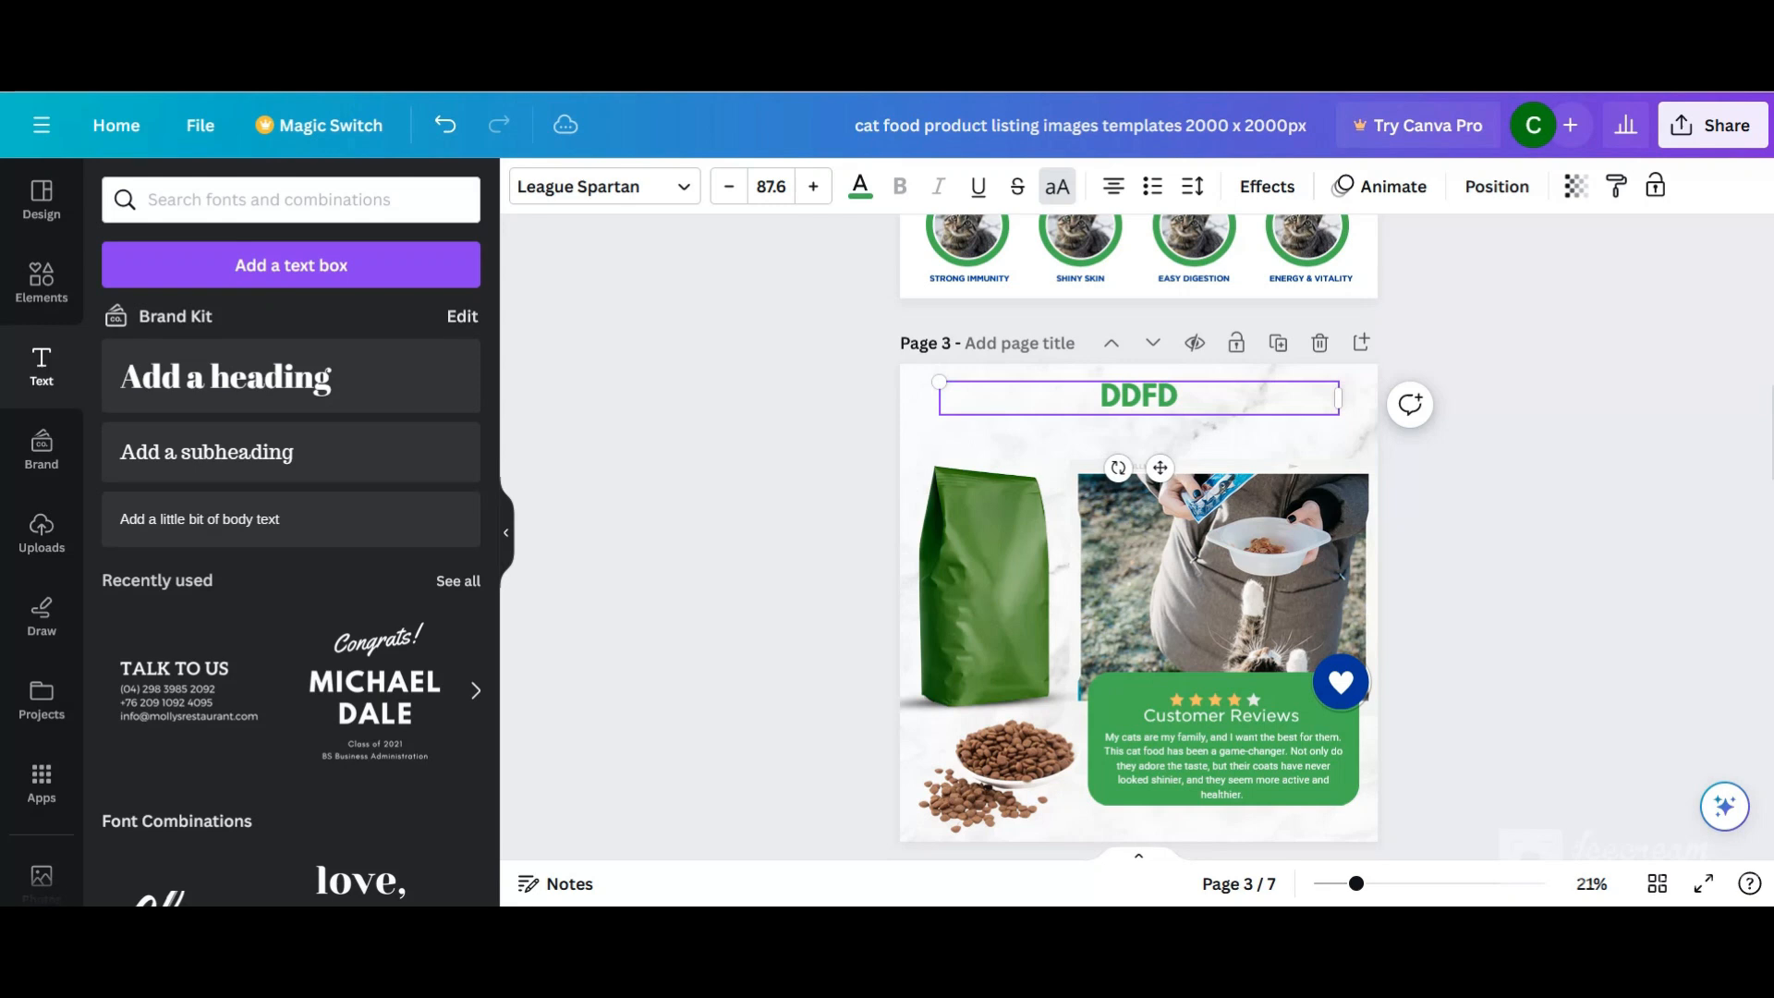
text(SEE WHY OUR CUSTOMERS LOVE OUR CAT FOOD)
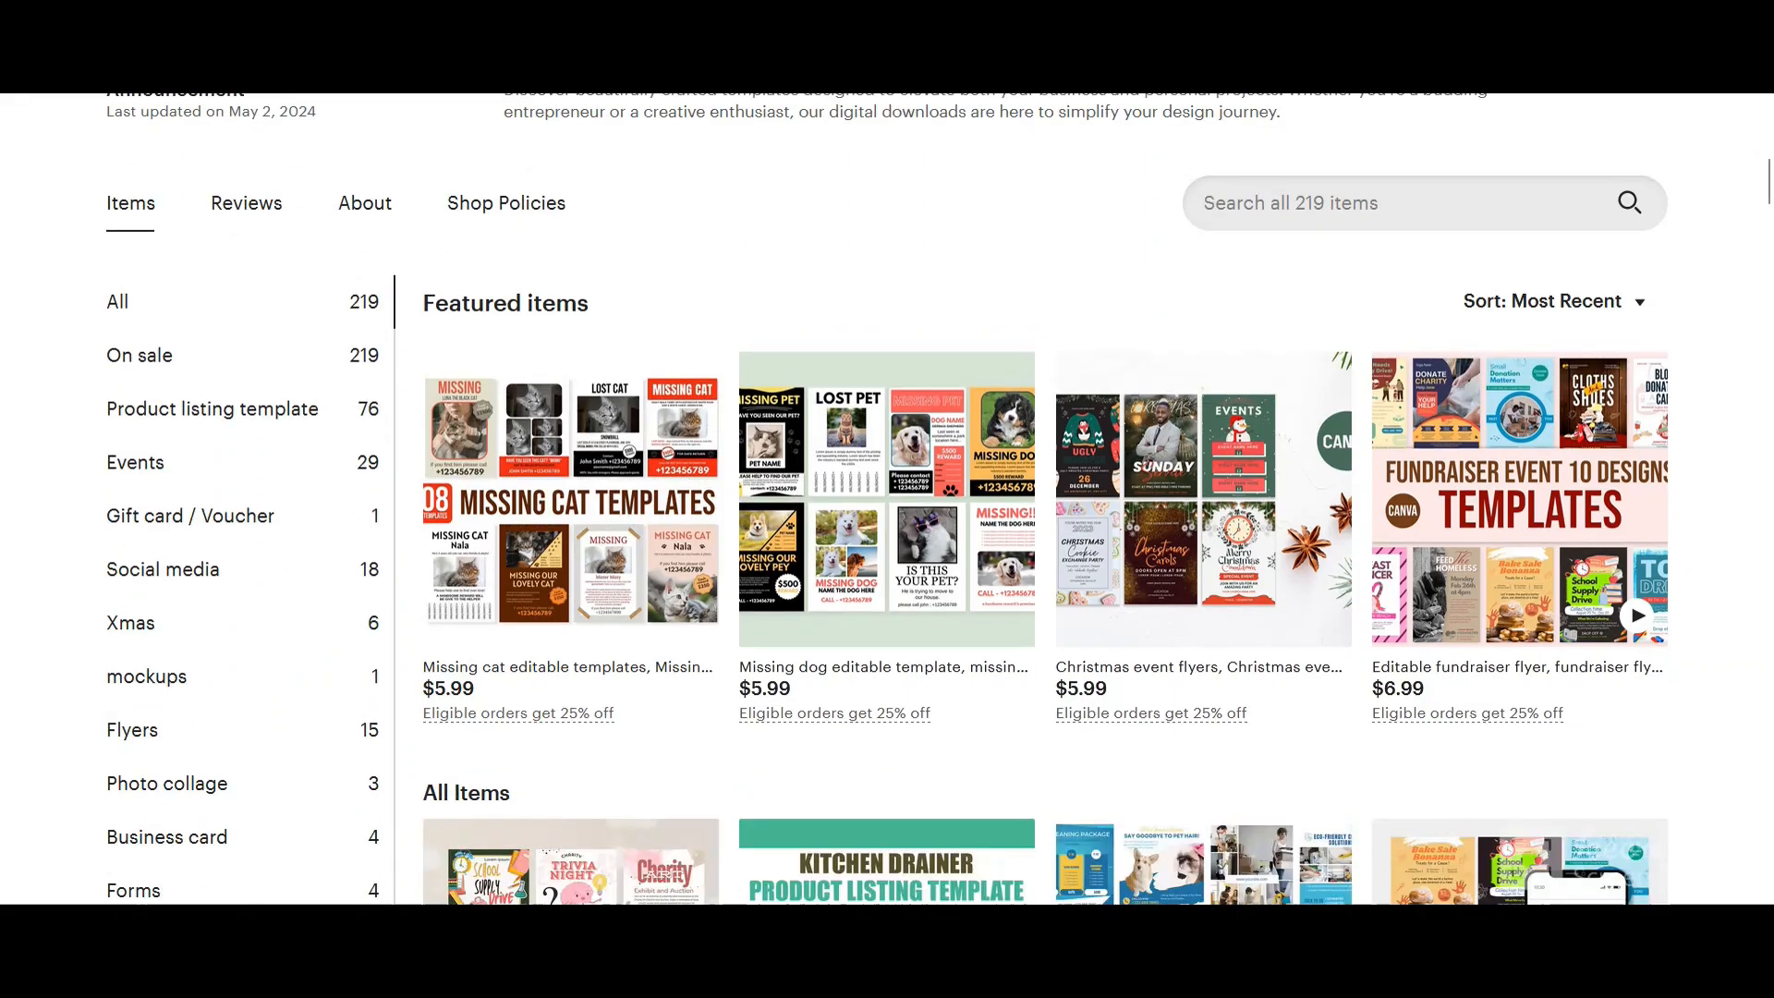
scroll(down, 3)
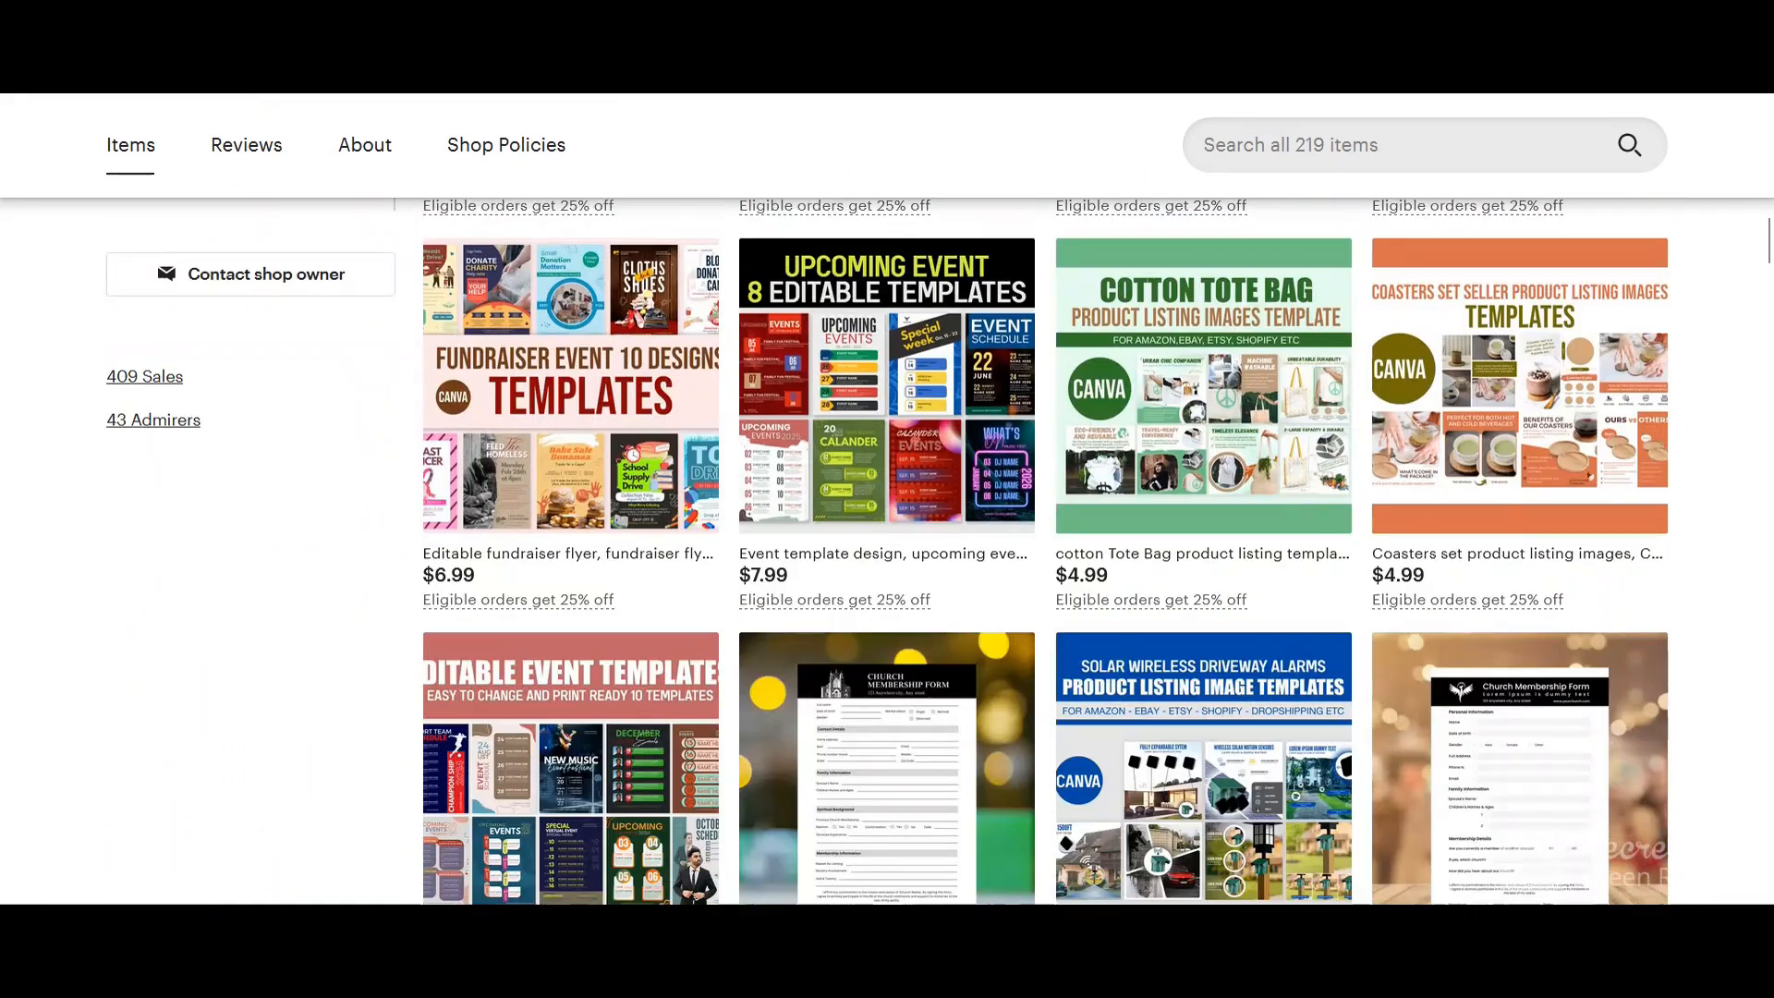
scroll(down, 3)
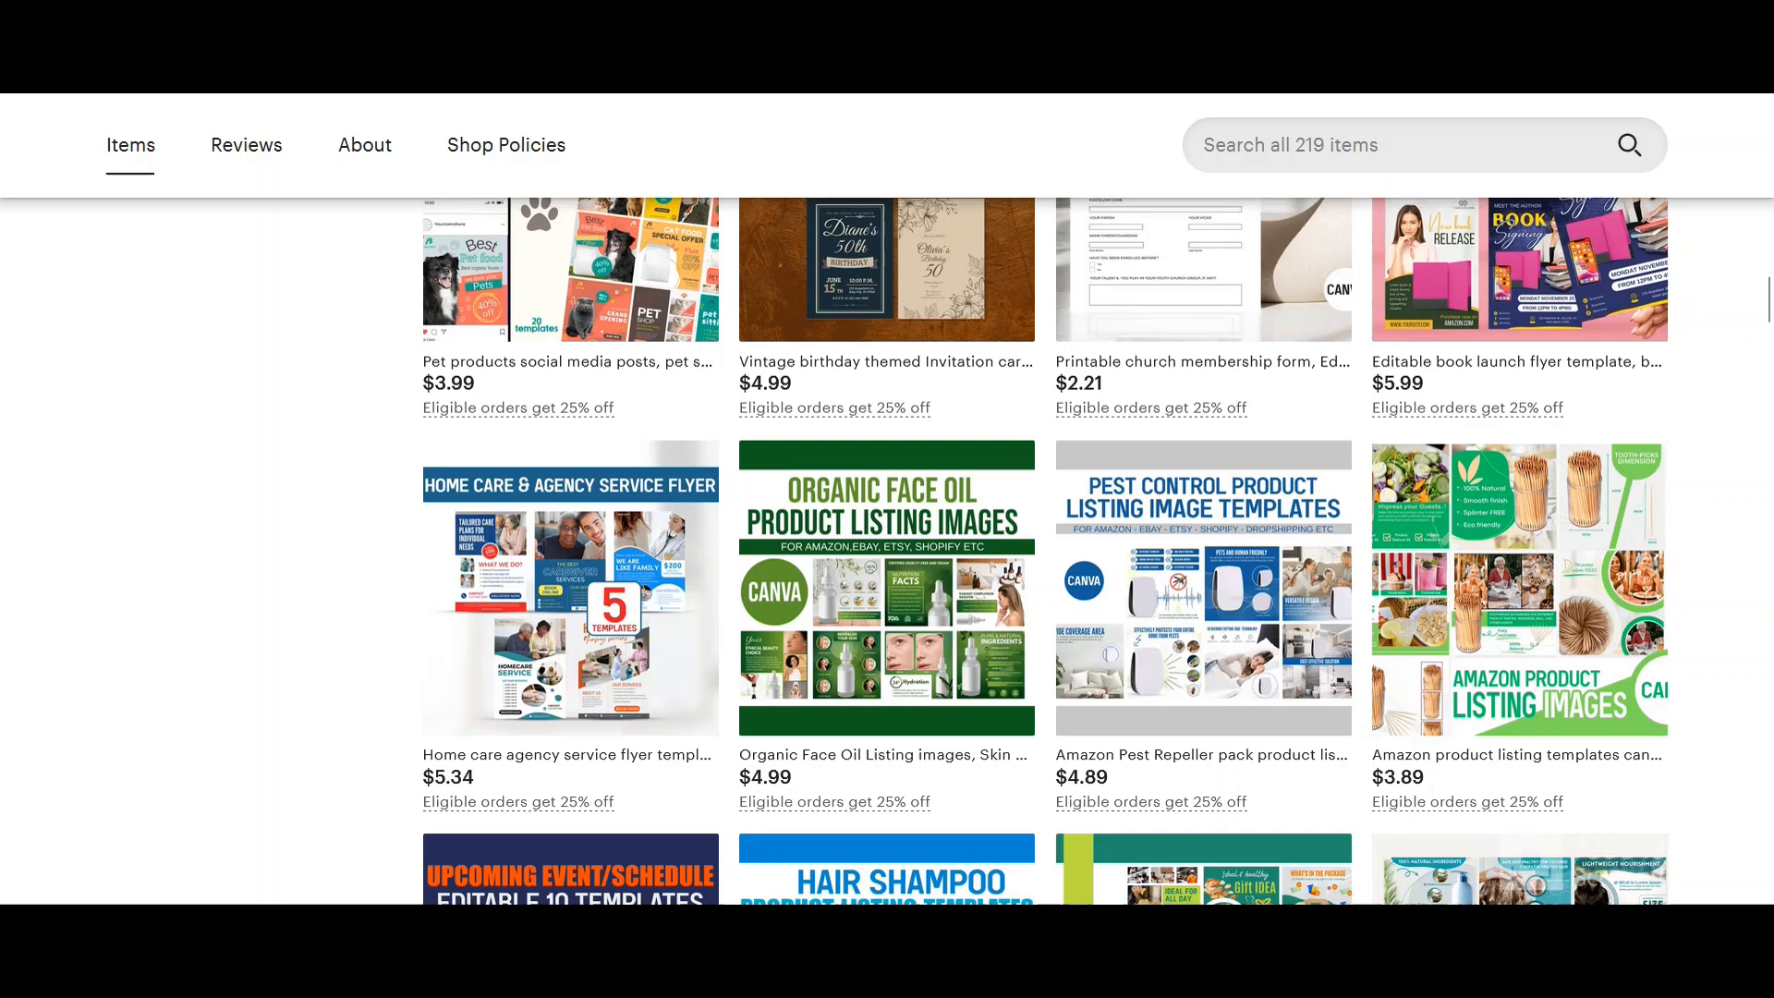
scroll(down, 3)
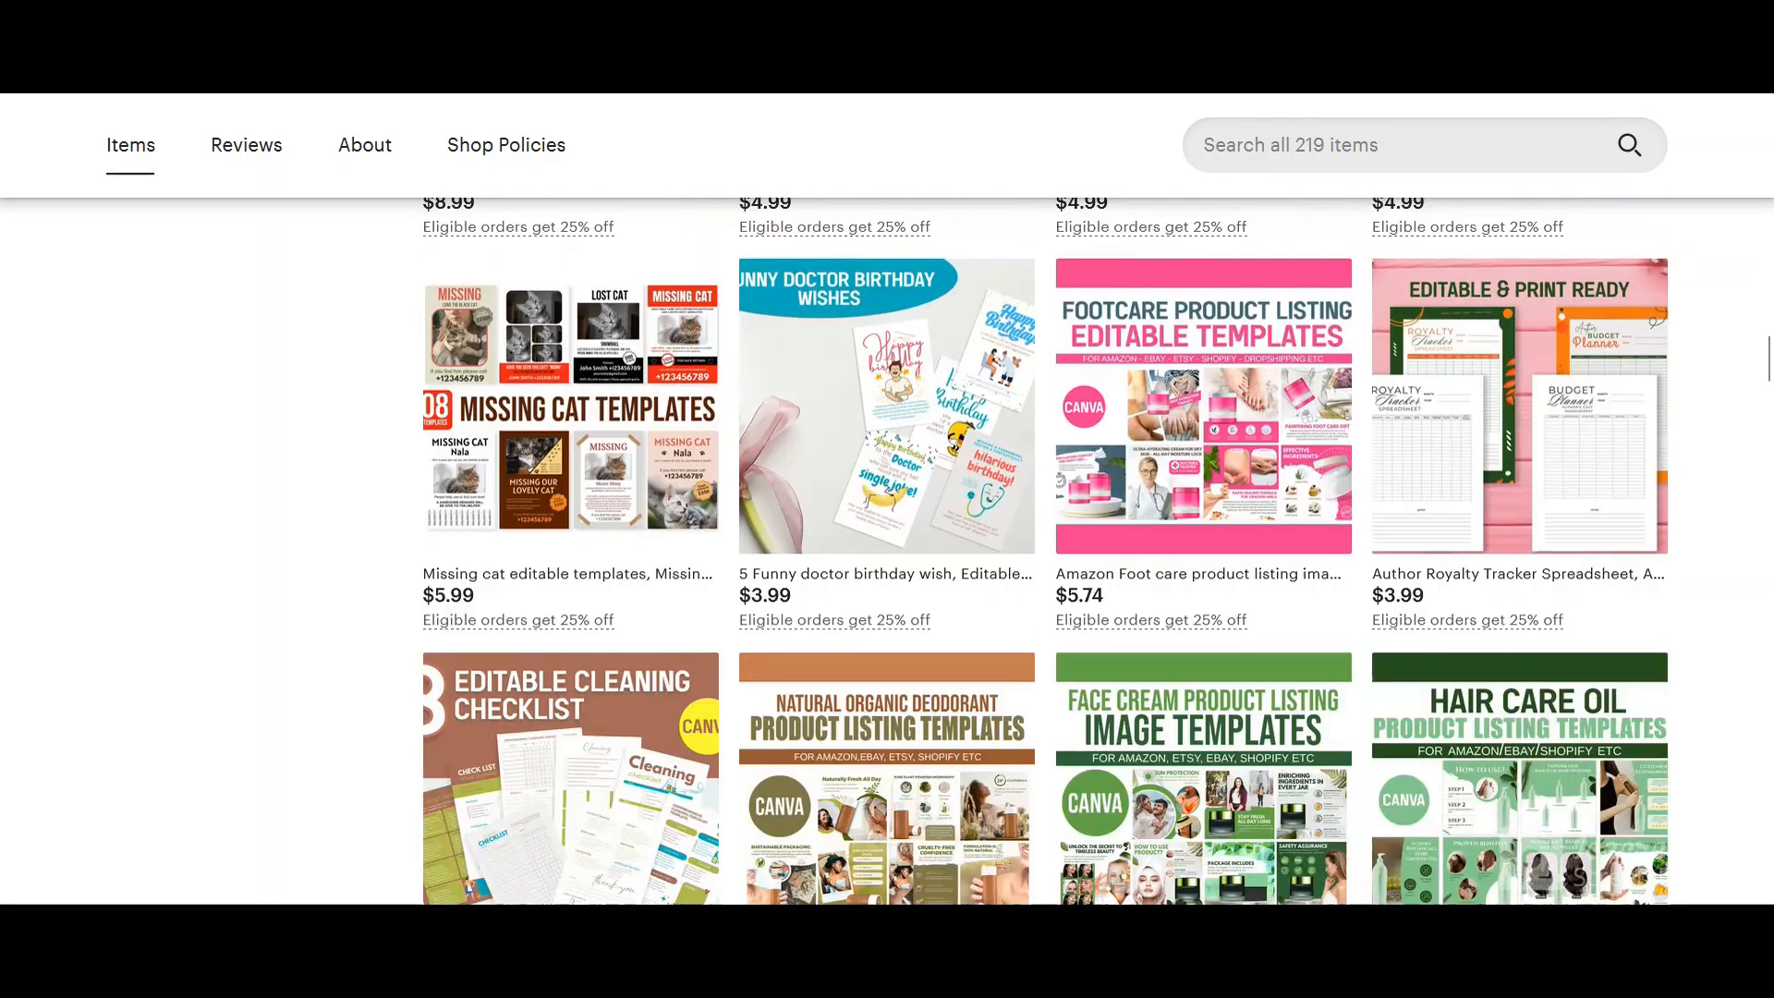
scroll(down, 3)
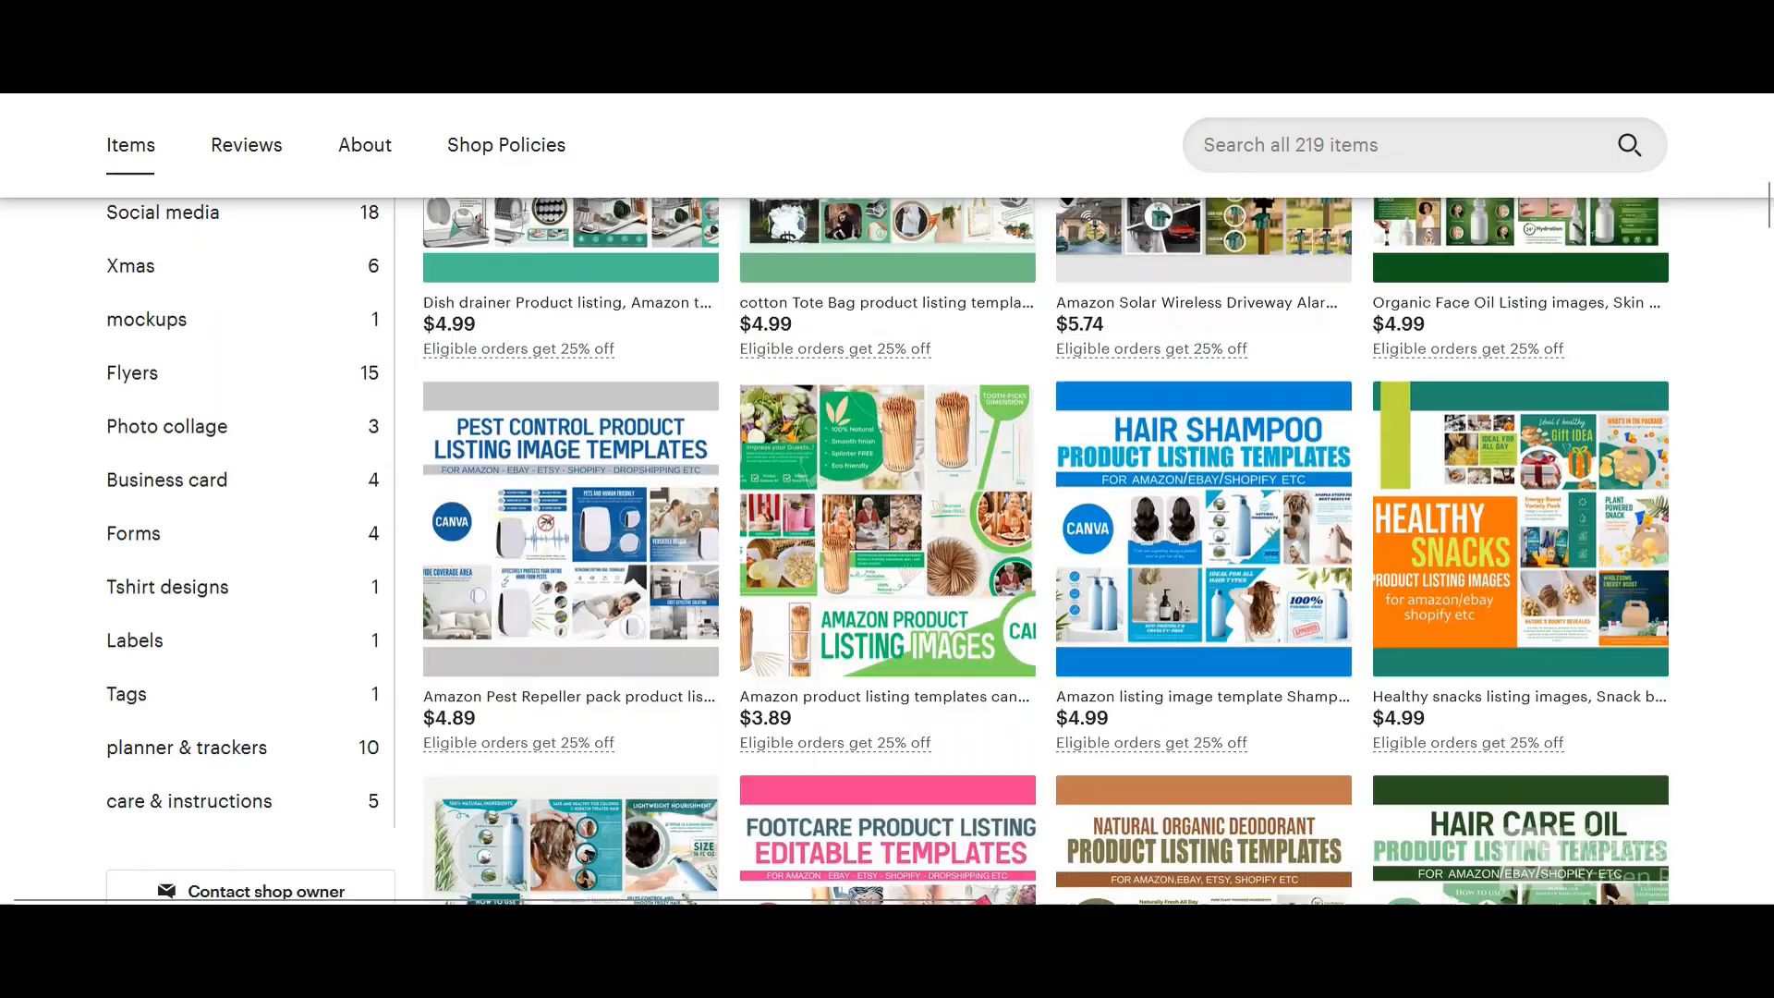
scroll(up, 3)
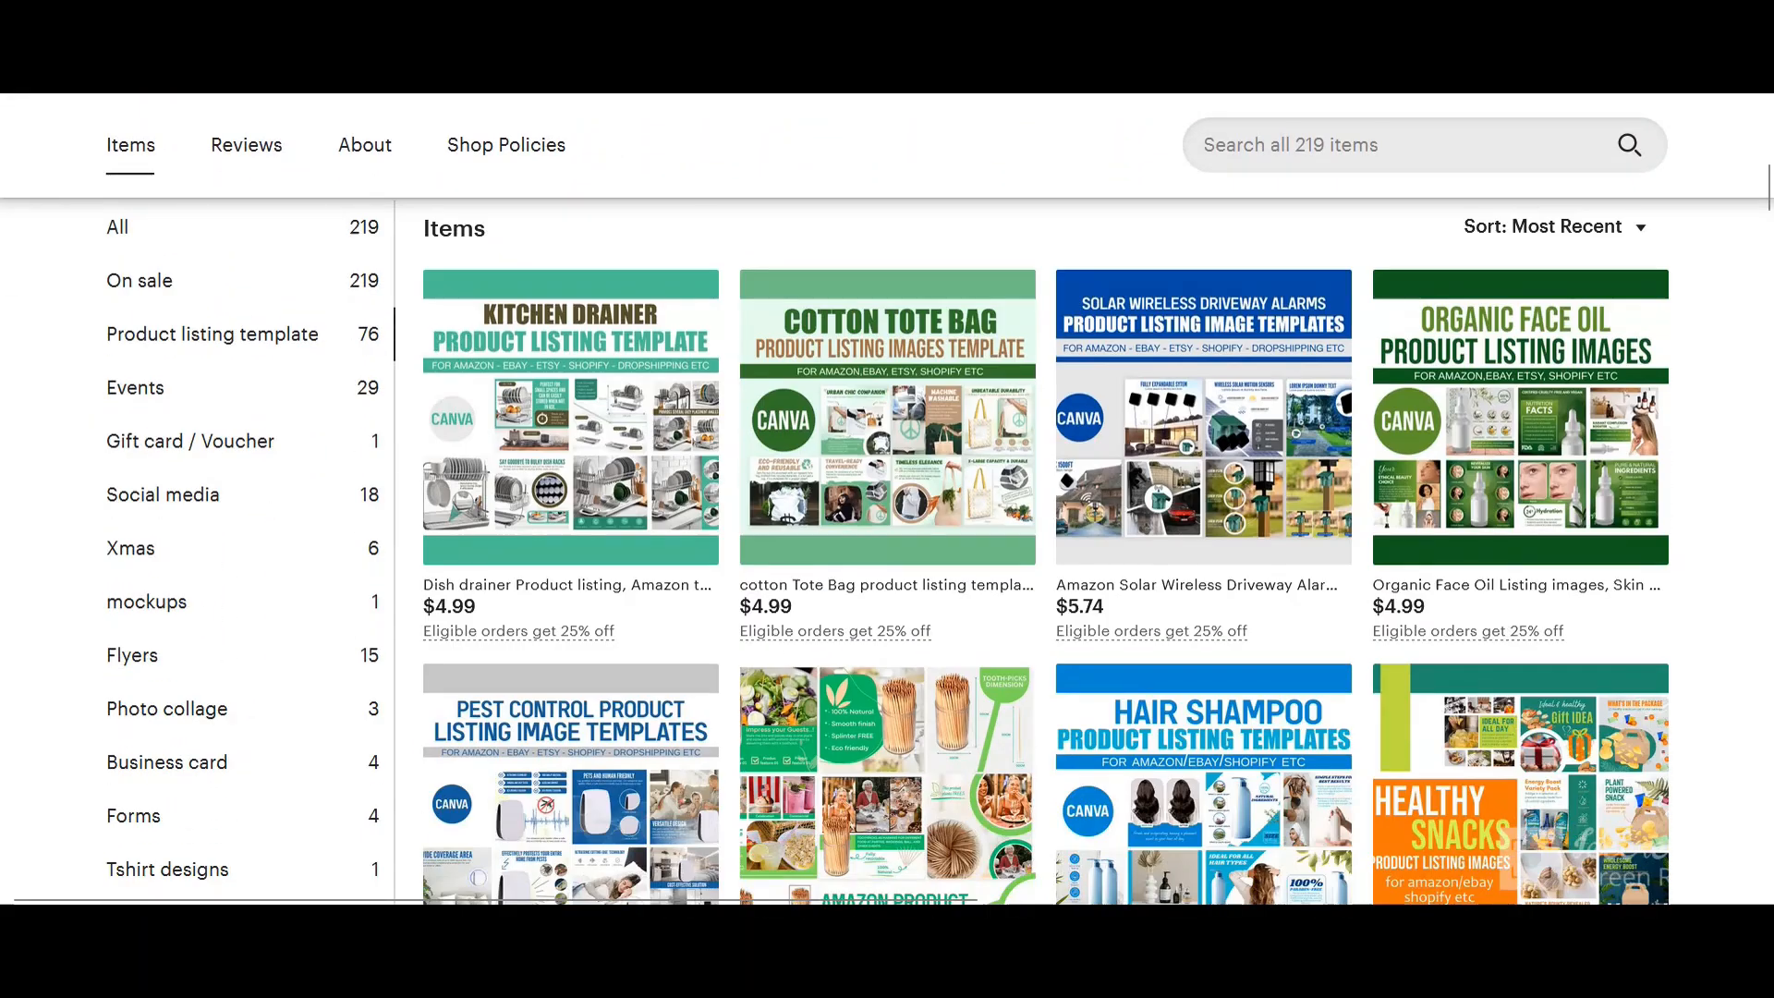